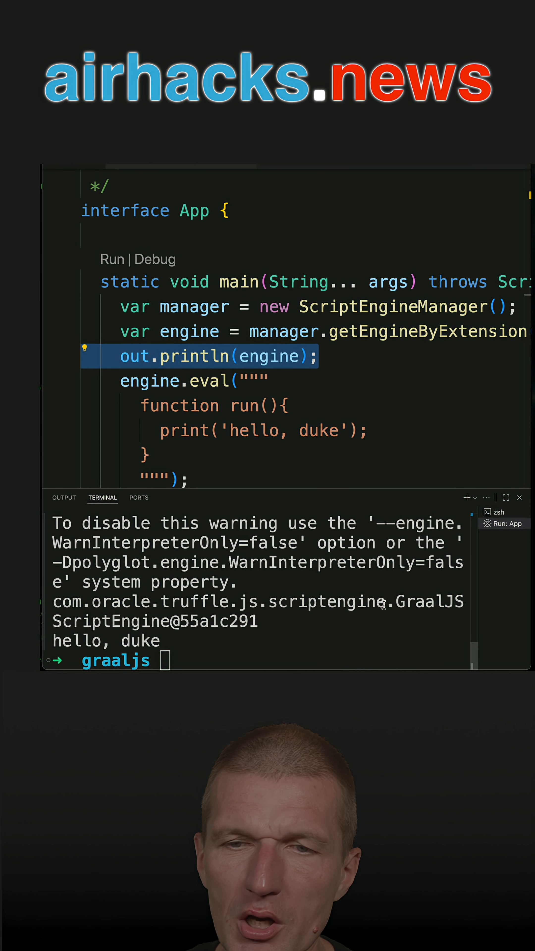
Highlight the GraalJS engine name, then review pom.xml's org.graalvm.js and org.graalvm.polyglot 24.2.1 dependencies
{"action": "double_click", "coordinate": [429, 601]}
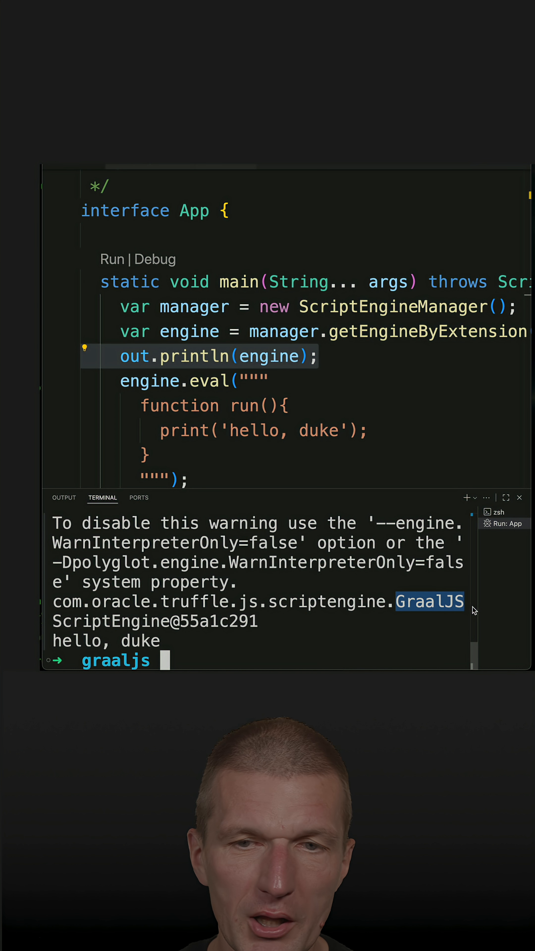
{"action": "mouse_move", "coordinate": [303, 273]}
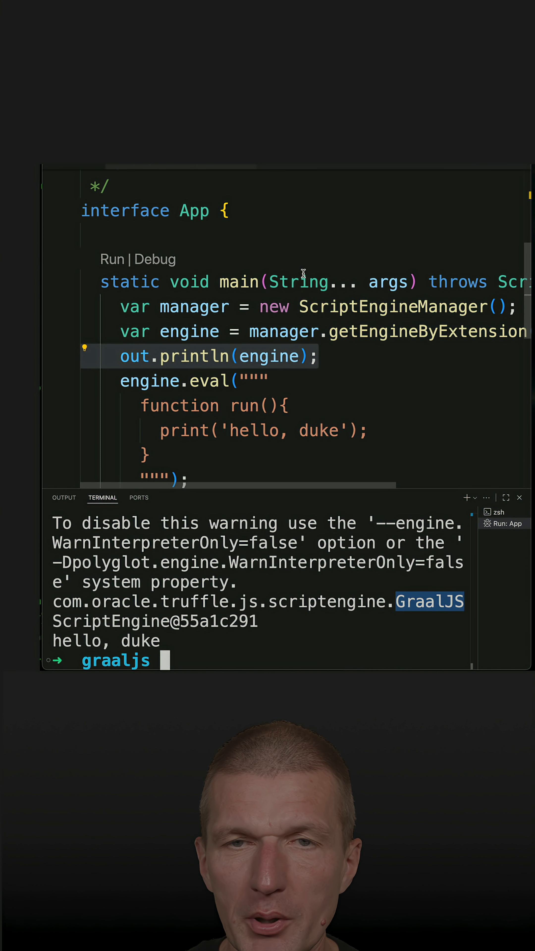
{"action": "mouse_move", "coordinate": [298, 282]}
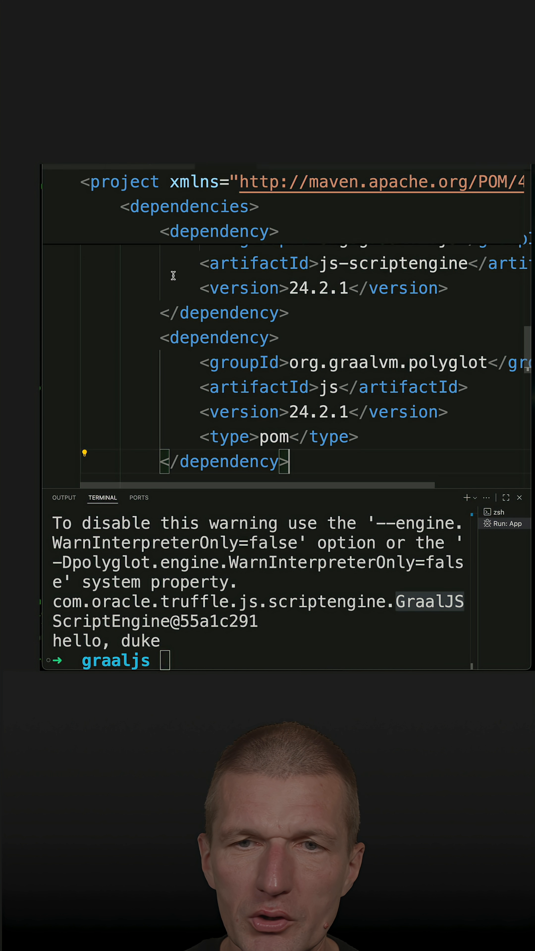
{"action": "scroll", "scroll_direction": "down", "scroll_amount": 3}
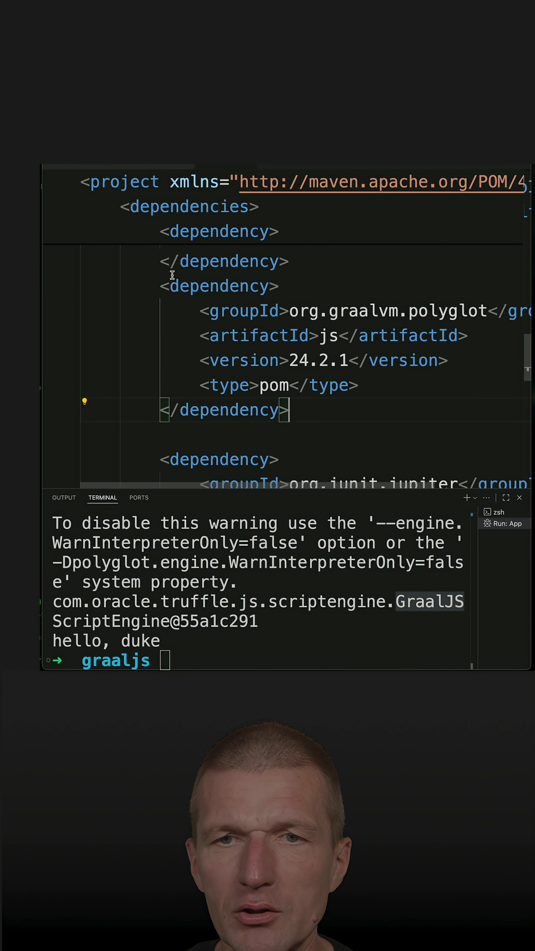
{"action": "scroll", "scroll_direction": "up", "scroll_amount": 3}
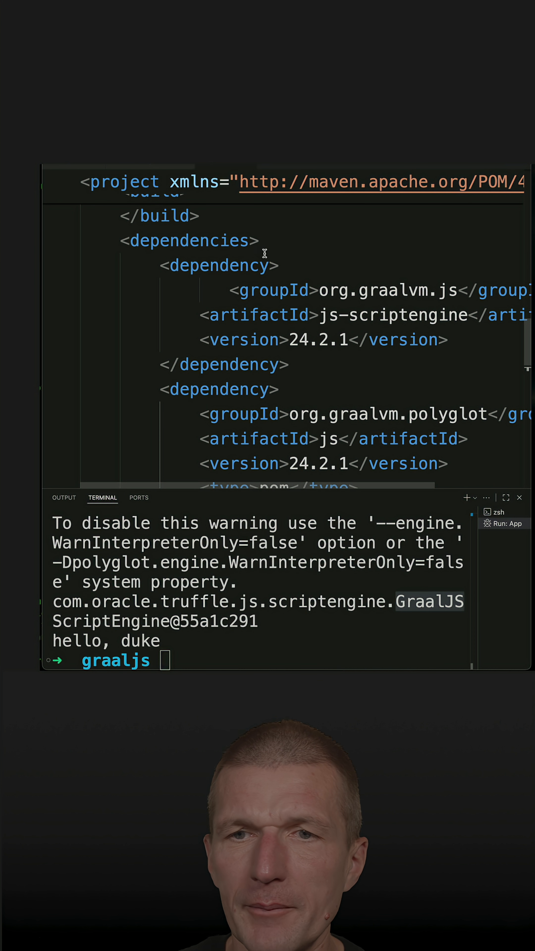
{"action": "scroll", "scroll_direction": "up", "scroll_amount": 3}
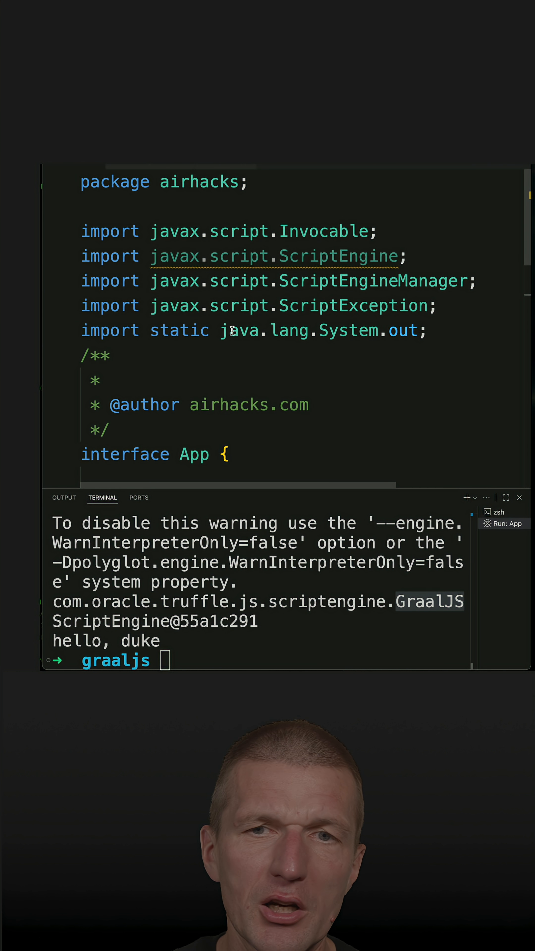
Scroll App.java from the javax.script imports down to the main method's Invocable run call
{"action": "scroll", "scroll_direction": "down", "scroll_amount": 3}
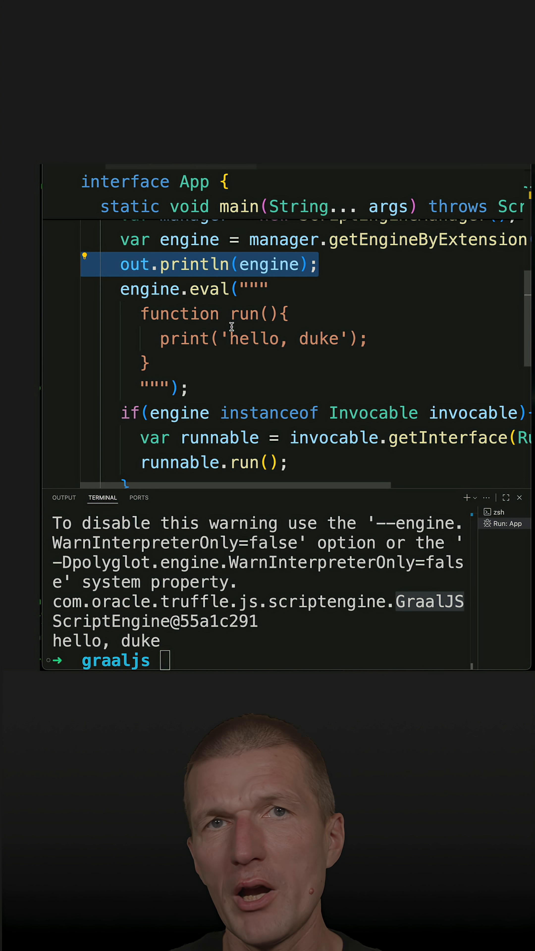